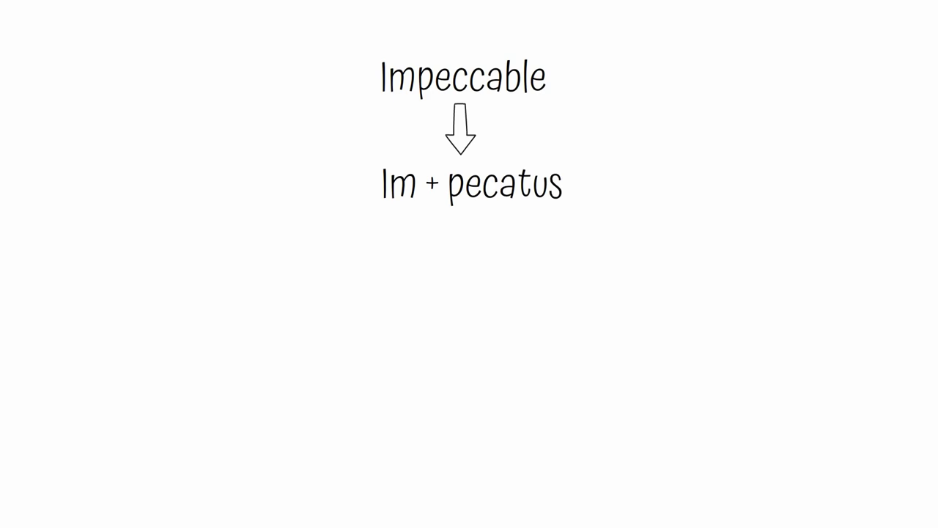
type("= Without sin")
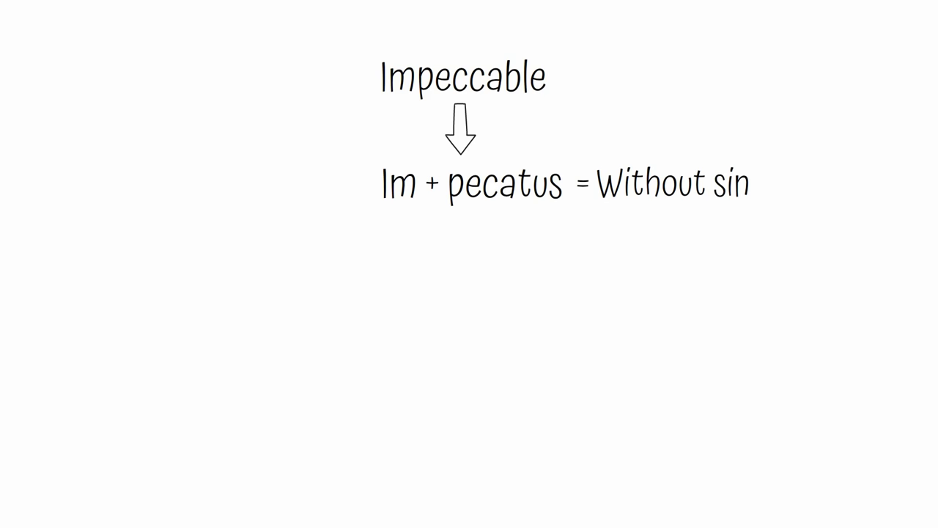
type("\"The biggest sin you can commit")
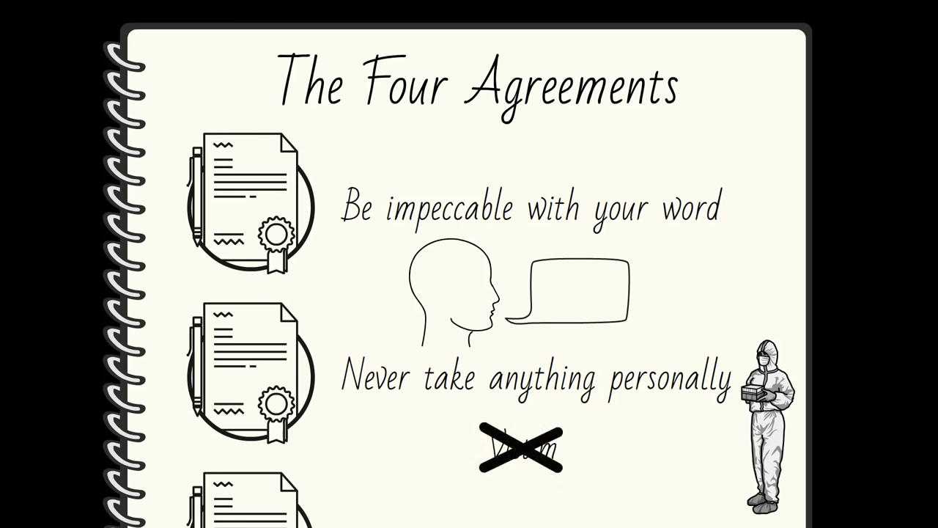
scroll("down", 3)
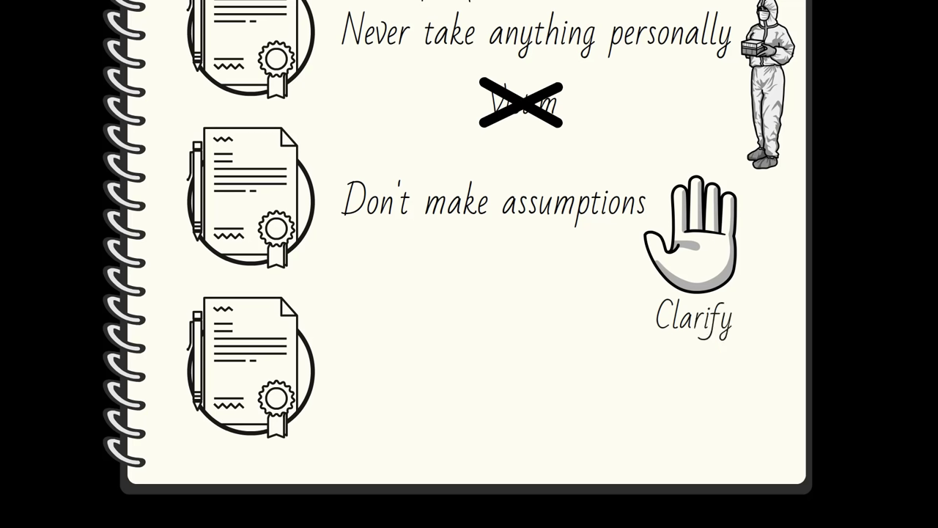
type("Always do yc")
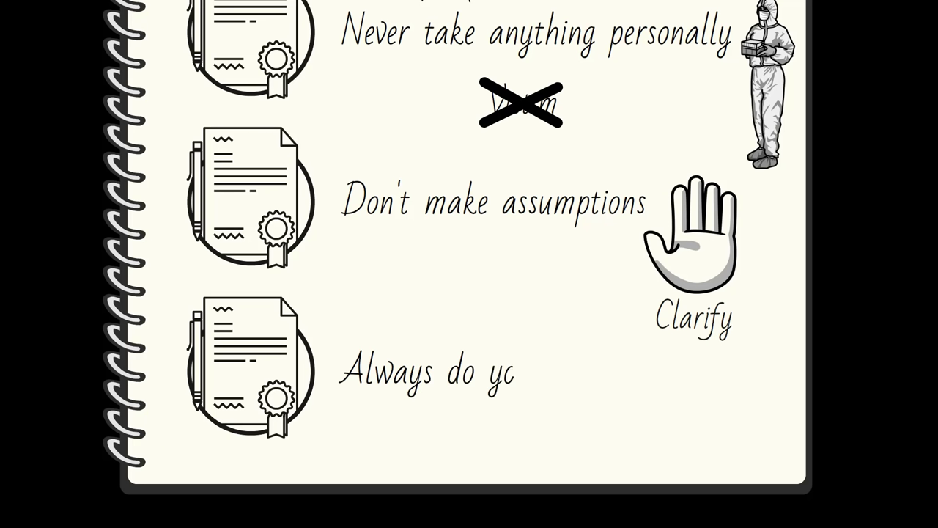